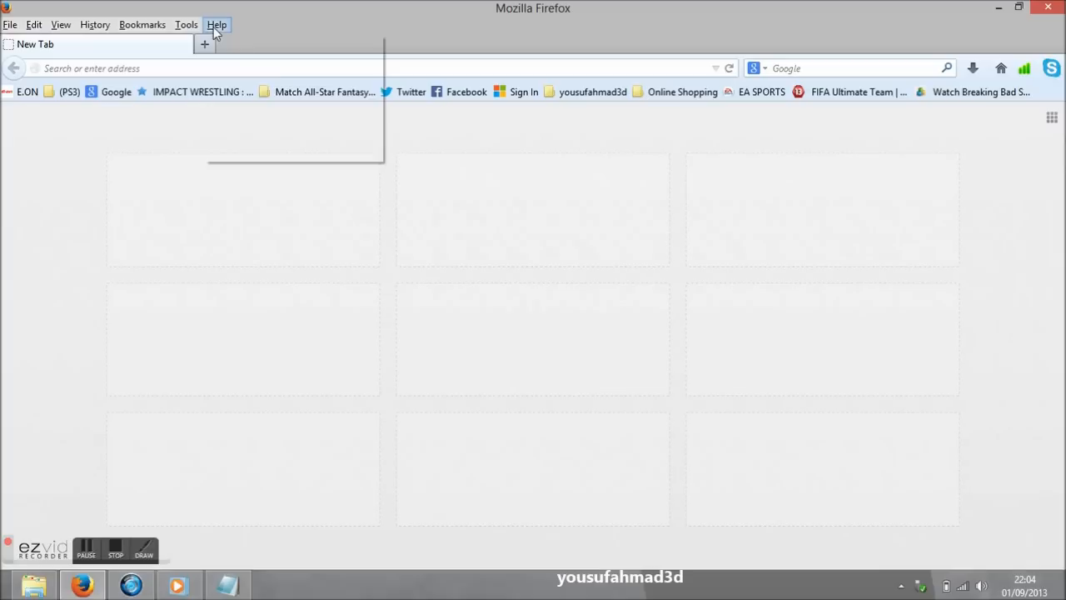
Open Troubleshooting Information from Firefox's Help menu
{"action": "left_click", "coordinate": [216, 24]}
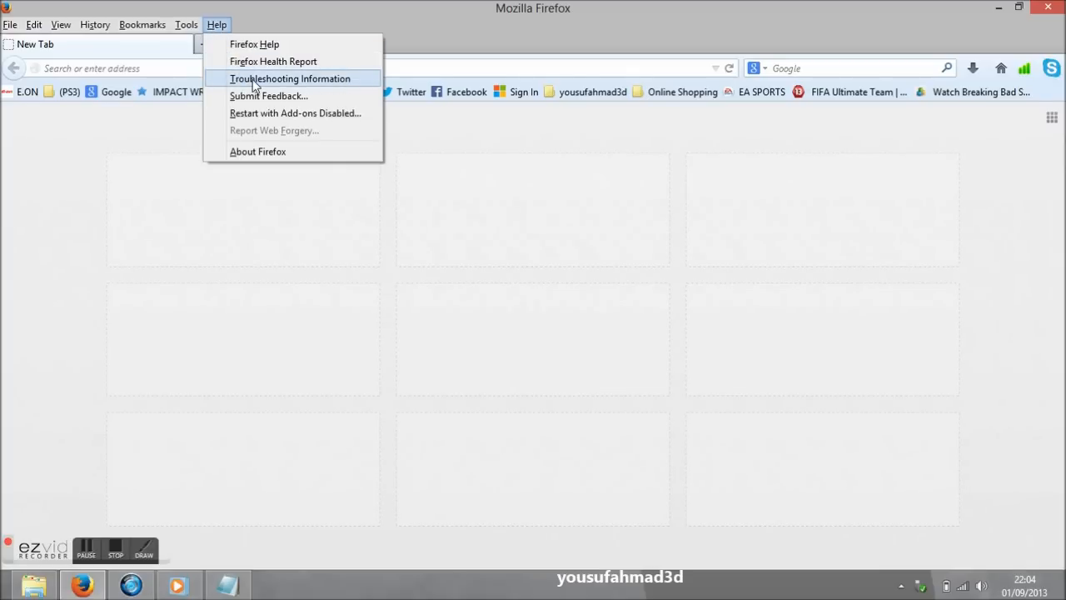
{"action": "left_click", "coordinate": [290, 78]}
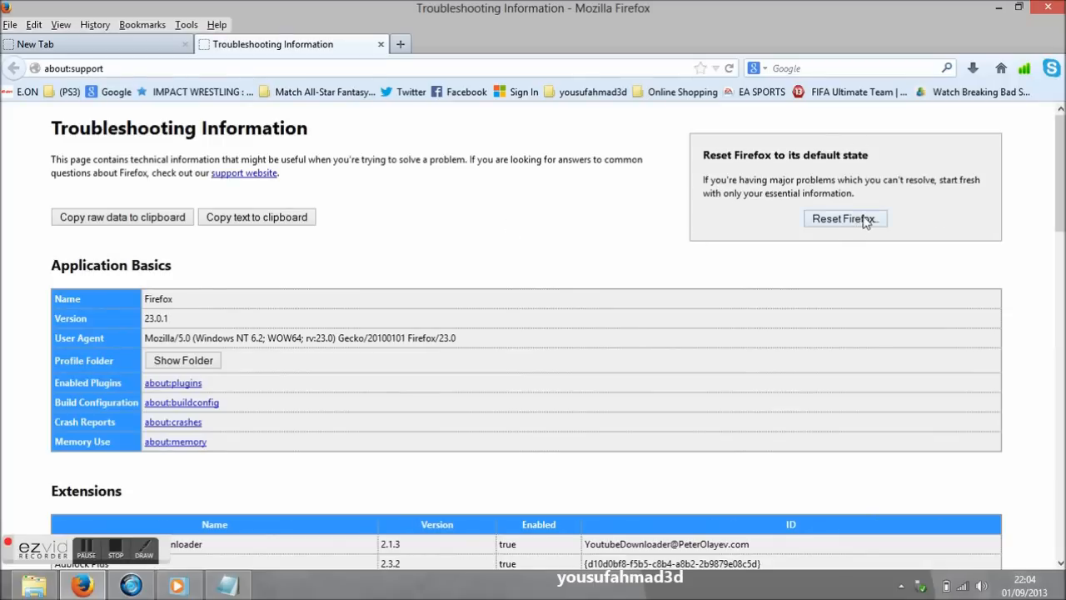
Start the Reset Firefox process from the Troubleshooting page
{"action": "left_click", "coordinate": [844, 218]}
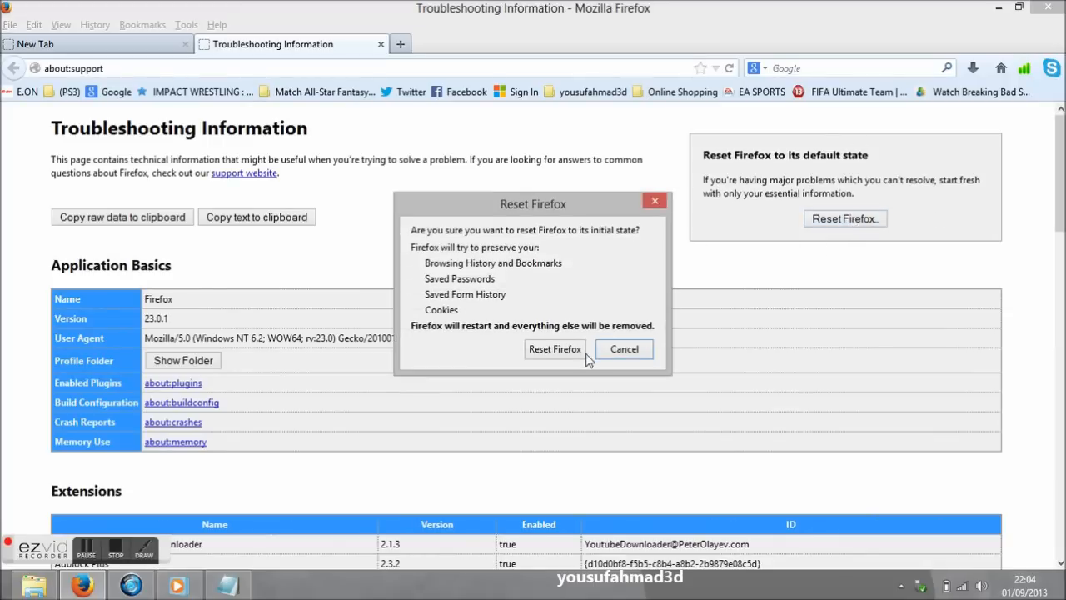
{"action": "mouse_move", "coordinate": [432, 241]}
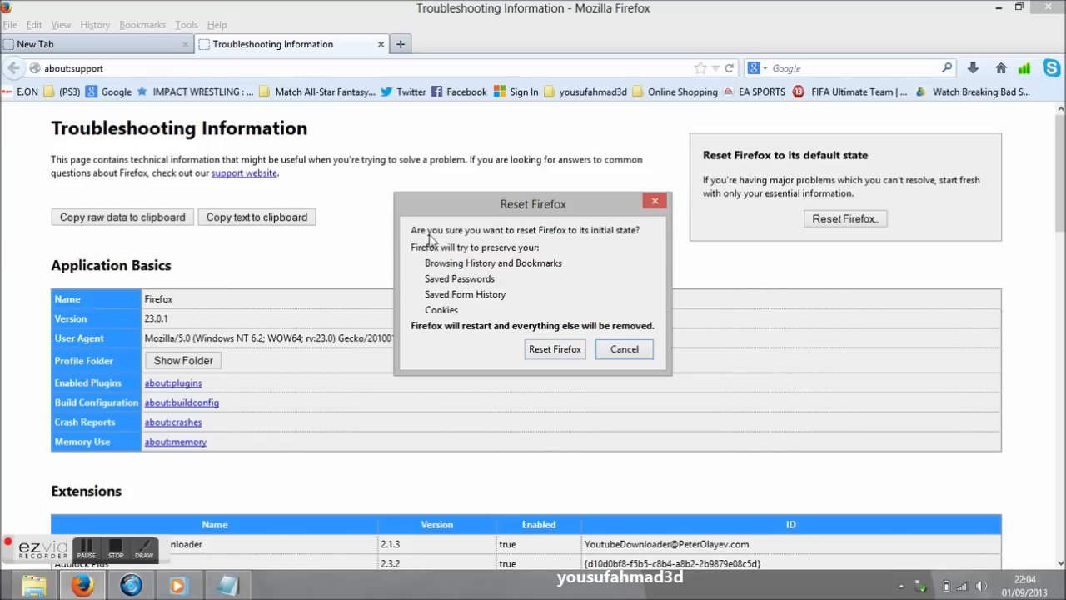
{"action": "mouse_move", "coordinate": [537, 264]}
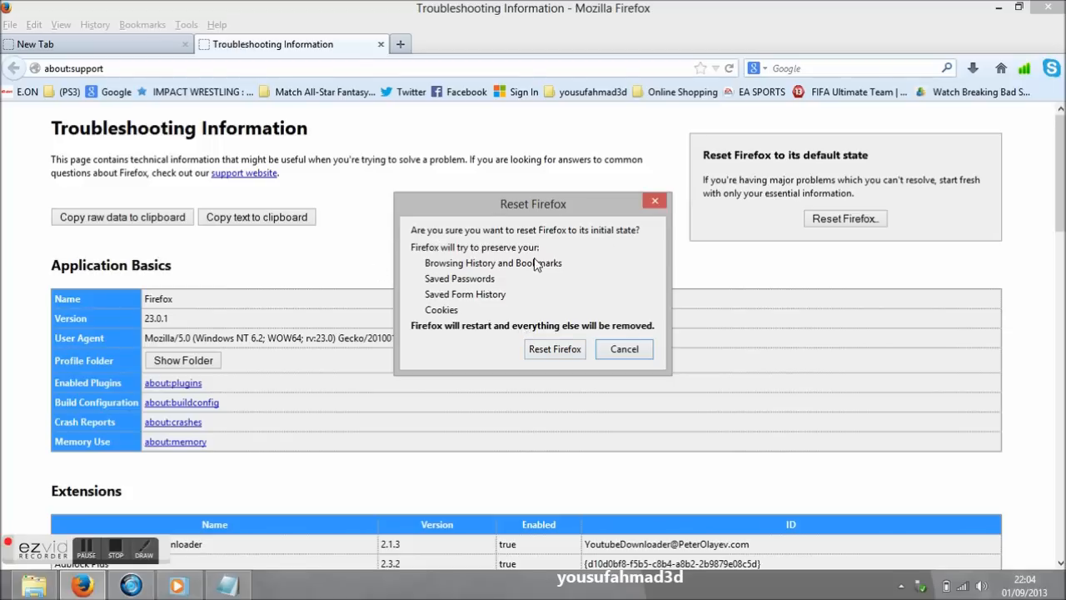
{"action": "mouse_move", "coordinate": [543, 333]}
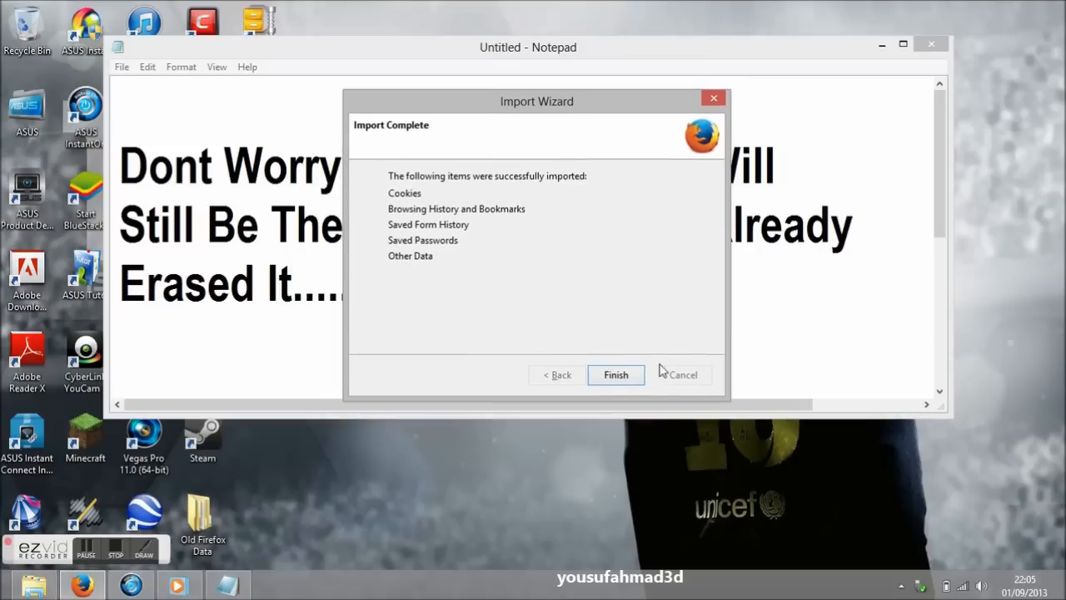
Finish the Import Wizard and minimize the Notepad reminder note
{"action": "left_click", "coordinate": [615, 374]}
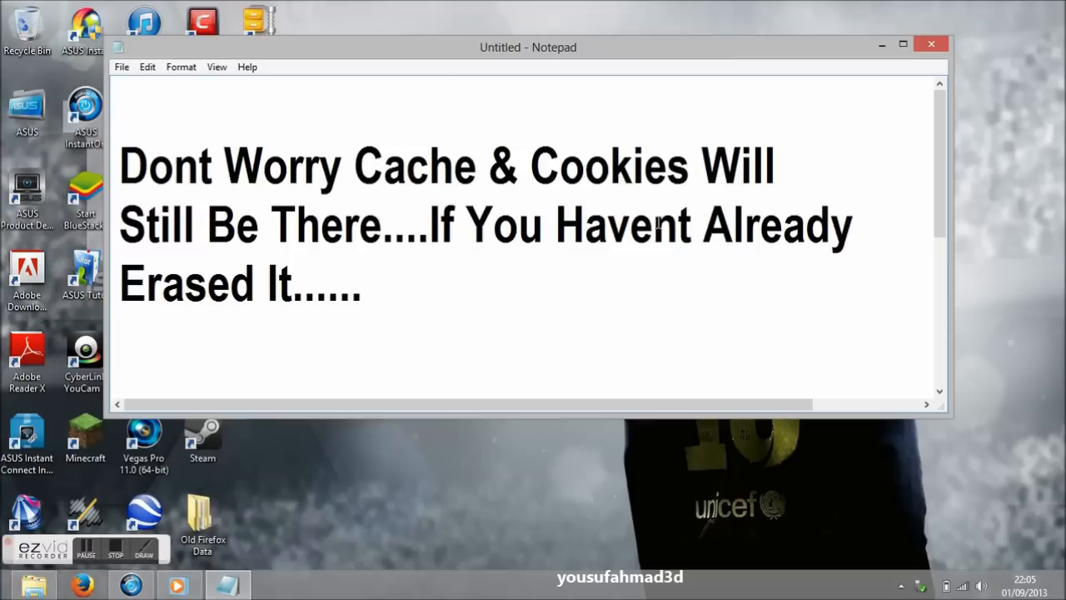
{"action": "left_click", "coordinate": [362, 283]}
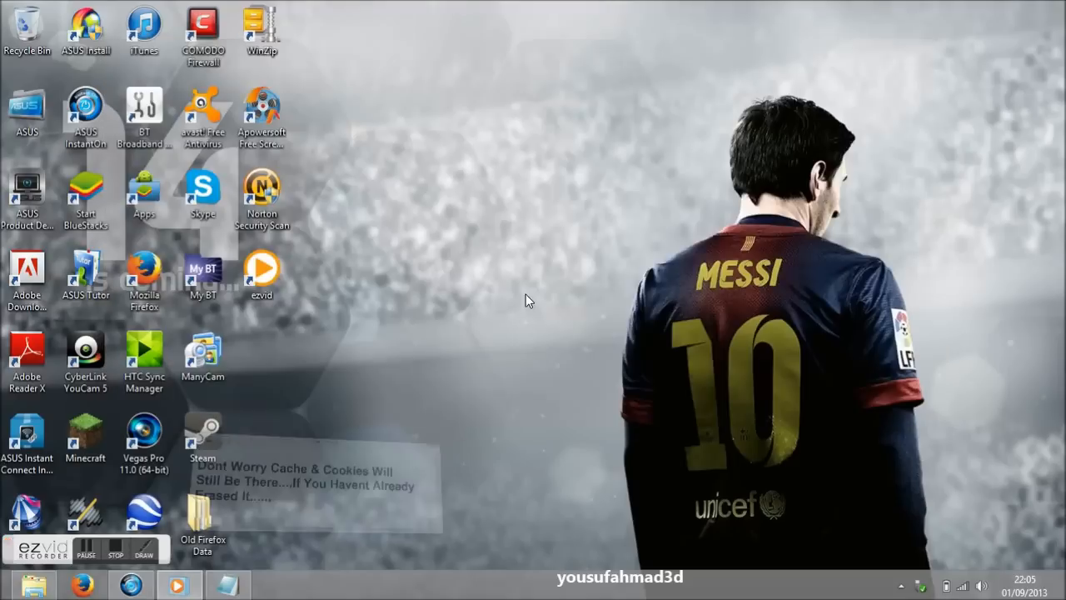
Move the Old Firefox Data folder to the desktop centre and minimize Firefox
{"action": "left_click_drag", "start_coordinate": [203, 508], "coordinate": [508, 325]}
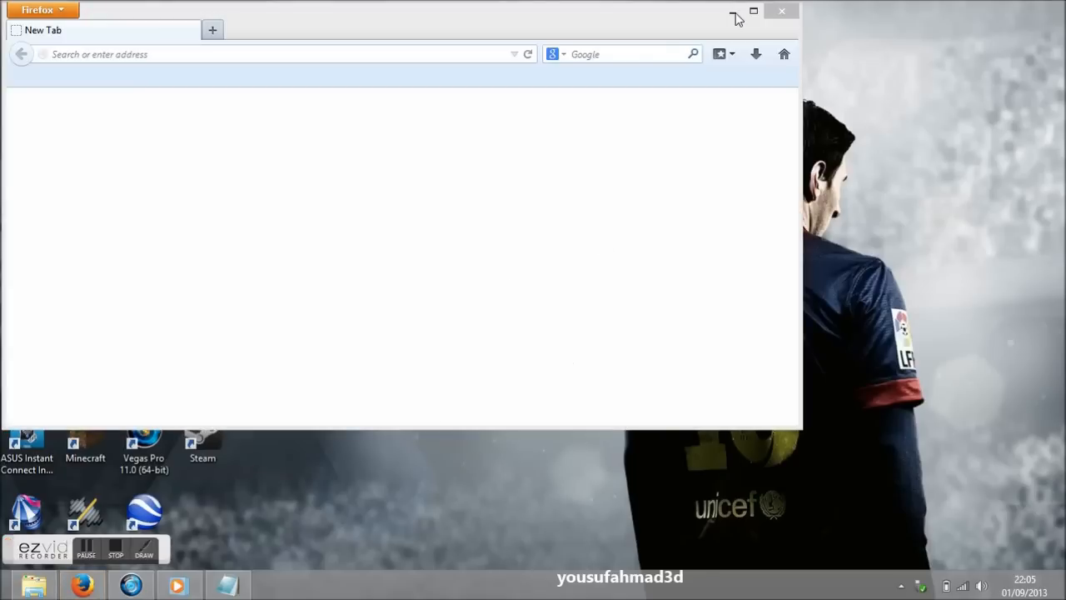
{"action": "left_click", "coordinate": [781, 11]}
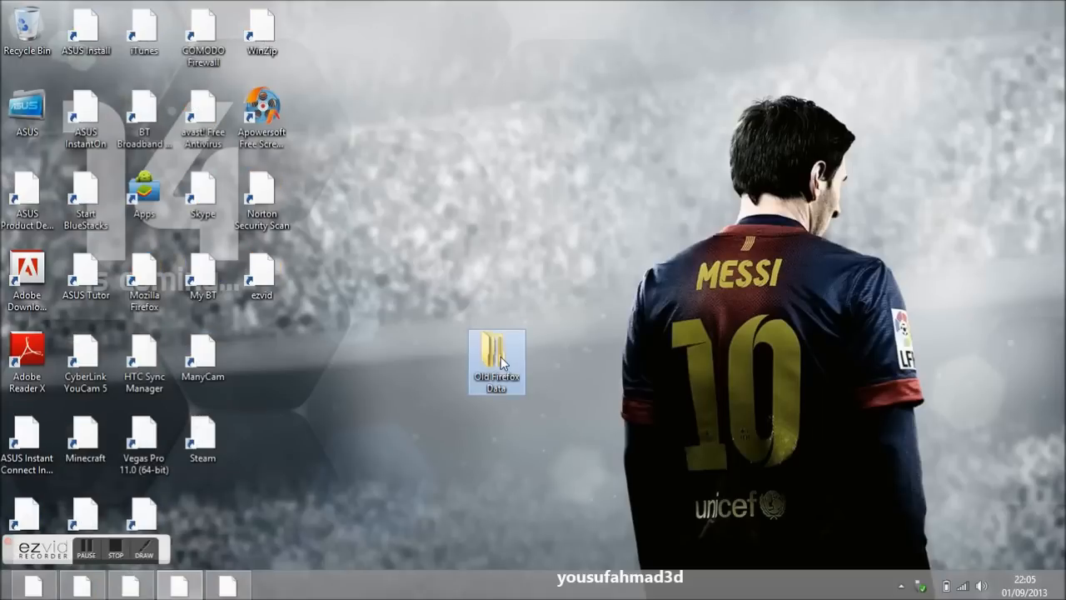
Delete the Old Firefox Data folder via its right-click menu
{"action": "right_click", "coordinate": [496, 362]}
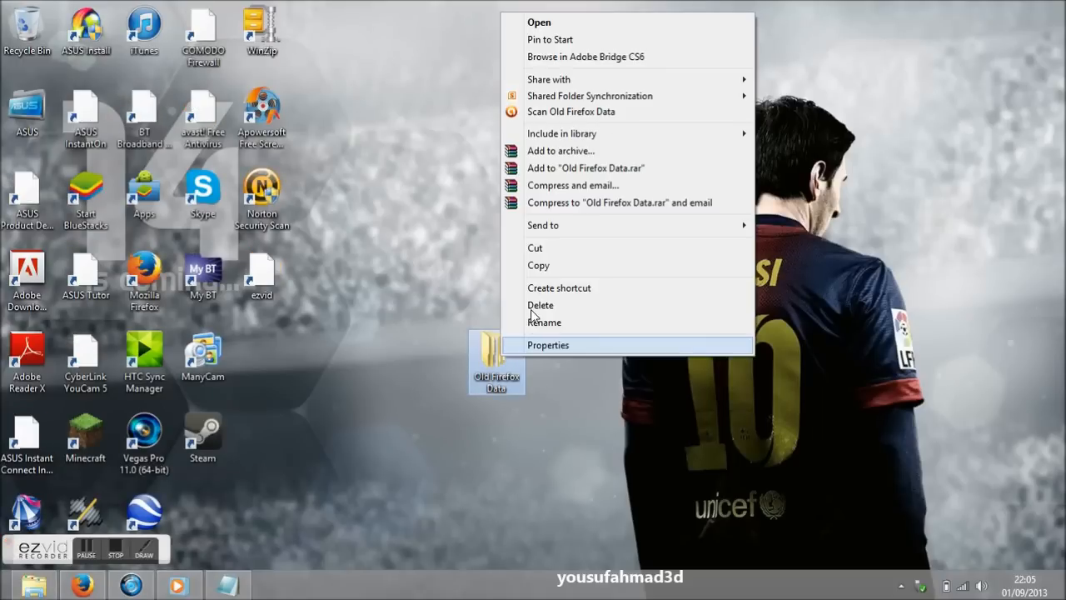
{"action": "left_click", "coordinate": [533, 314]}
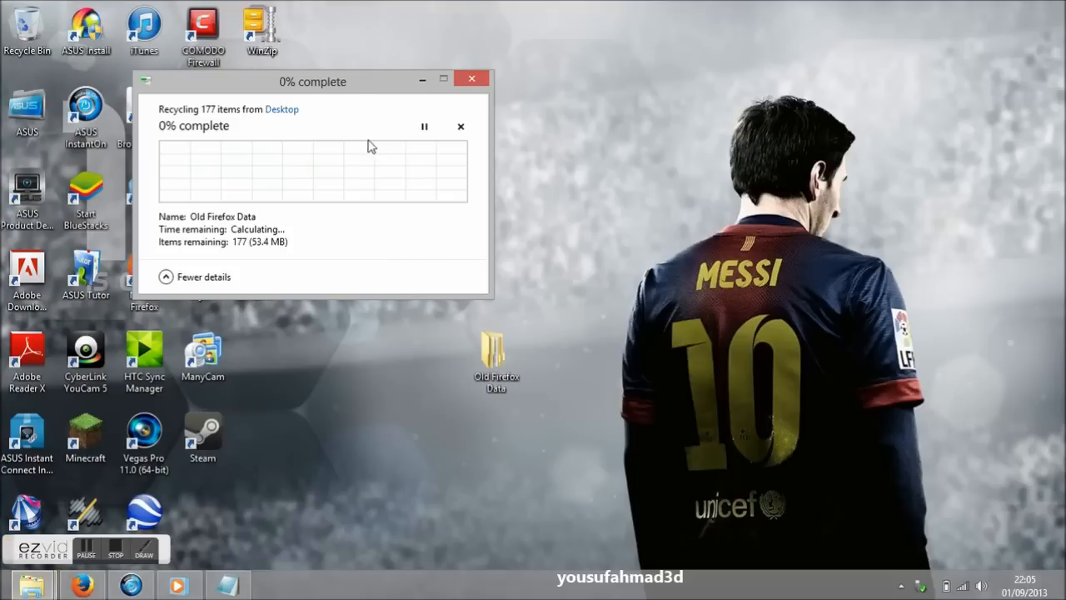
{"action": "left_click", "coordinate": [471, 78]}
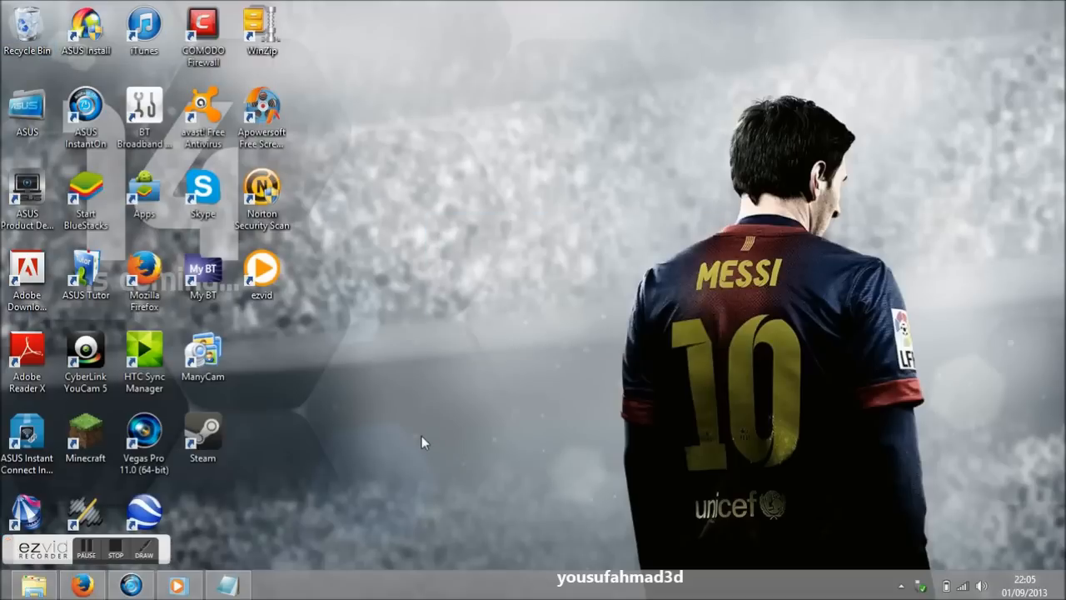
Restore and maximize Firefox, then close the Welcome to Firefox tab
{"action": "left_click", "coordinate": [82, 583]}
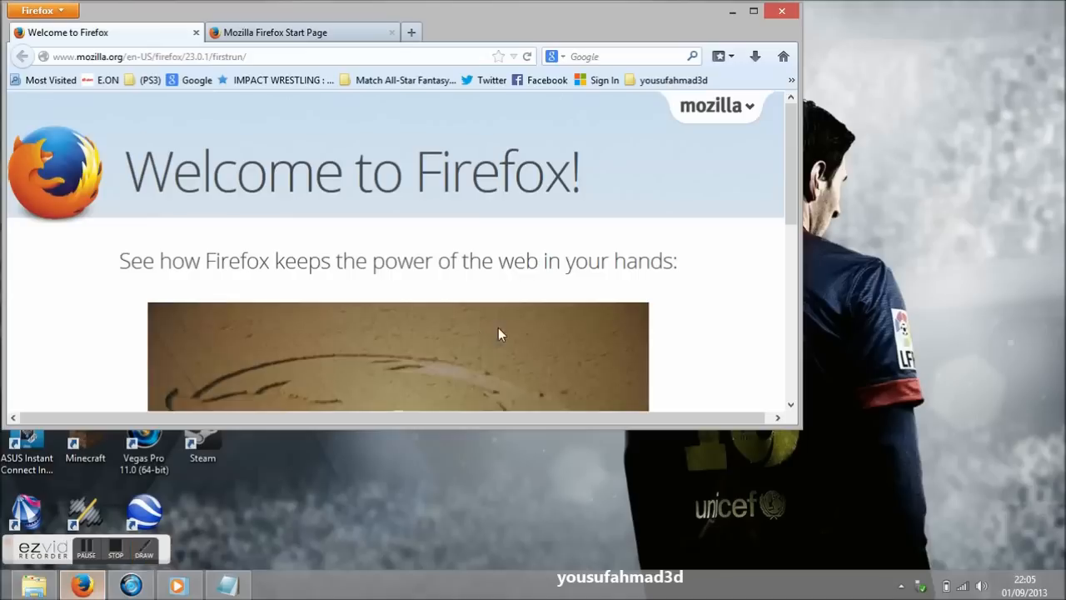
{"action": "left_click", "coordinate": [754, 11]}
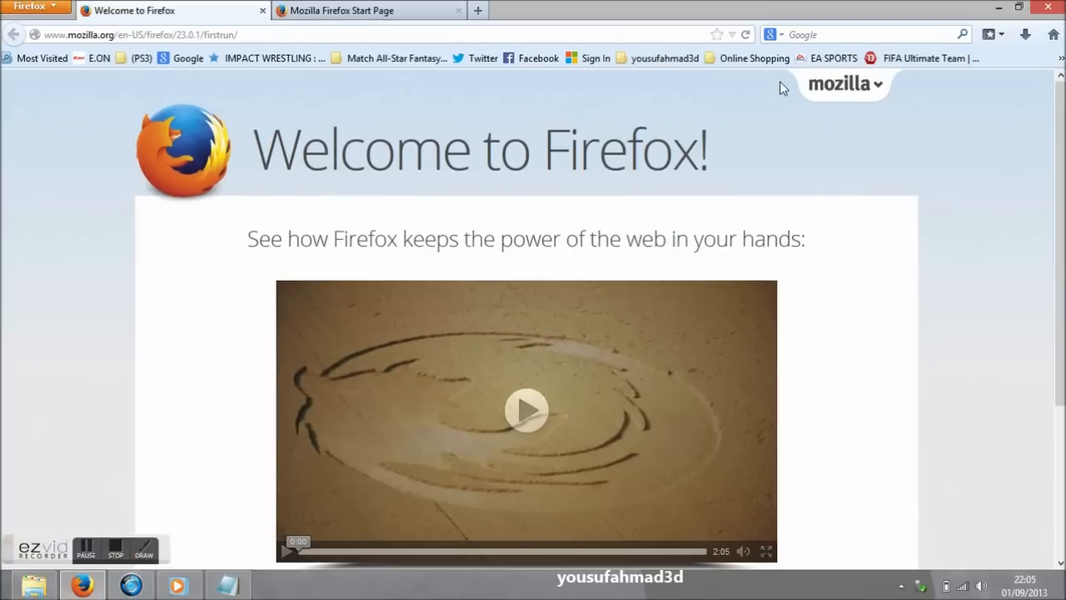
{"action": "mouse_move", "coordinate": [275, 25]}
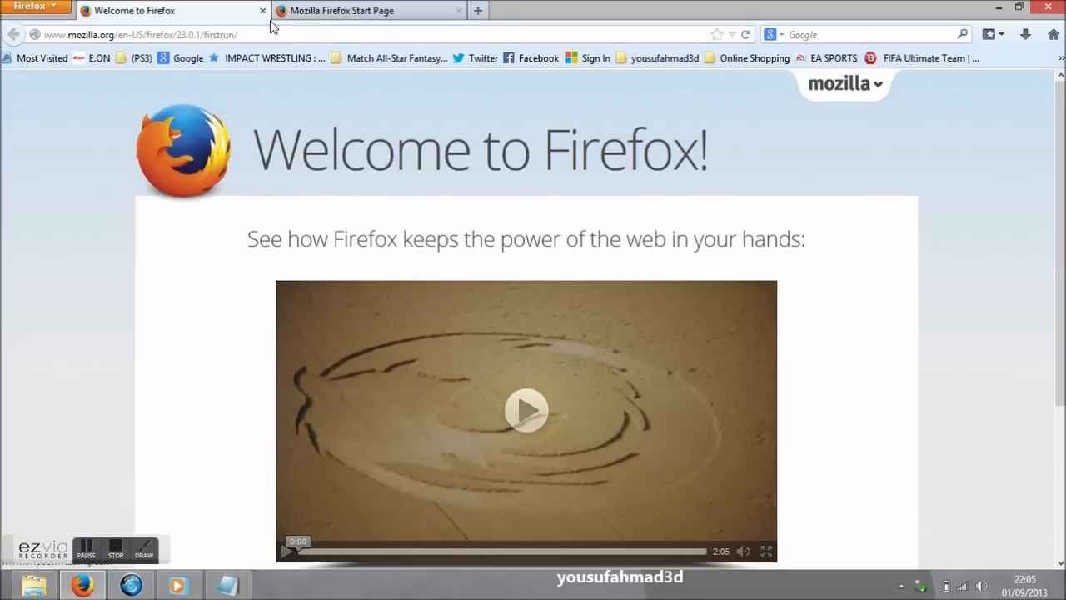
{"action": "left_click", "coordinate": [263, 10]}
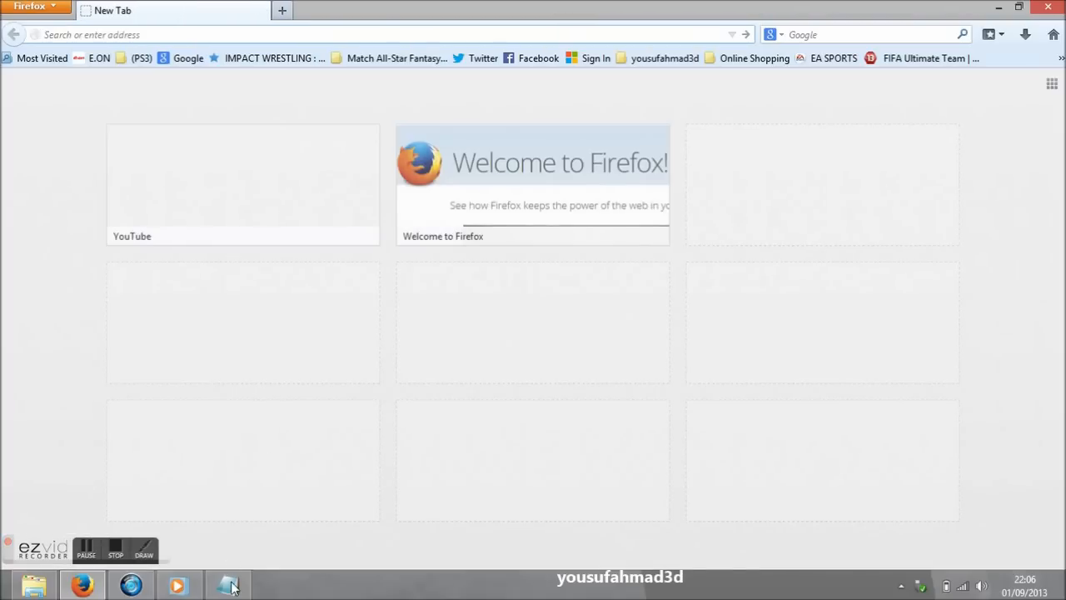
In Notepad, append '........ LOL ........yousufahmad3d......' after ':D' on the last line
{"action": "left_click", "coordinate": [229, 583]}
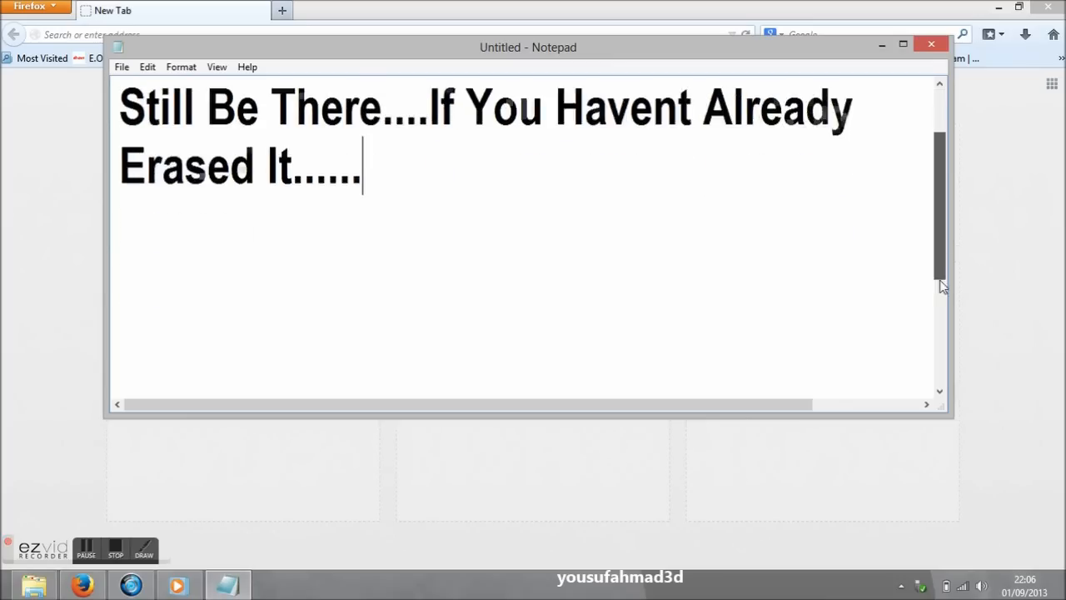
{"action": "scroll", "scroll_direction": "down", "scroll_amount": 3}
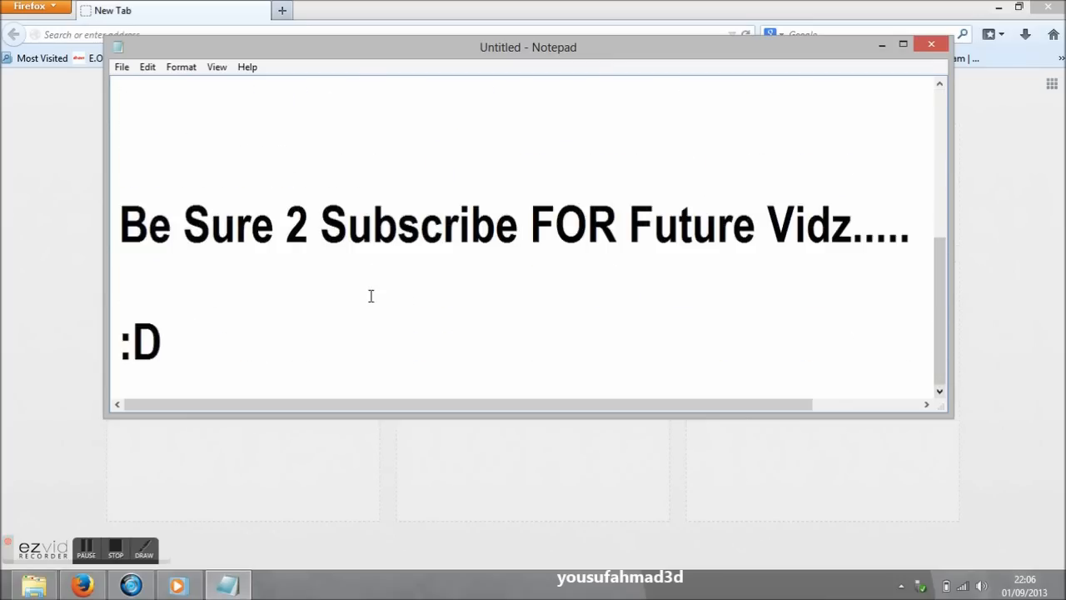
{"action": "type", "text": "."}
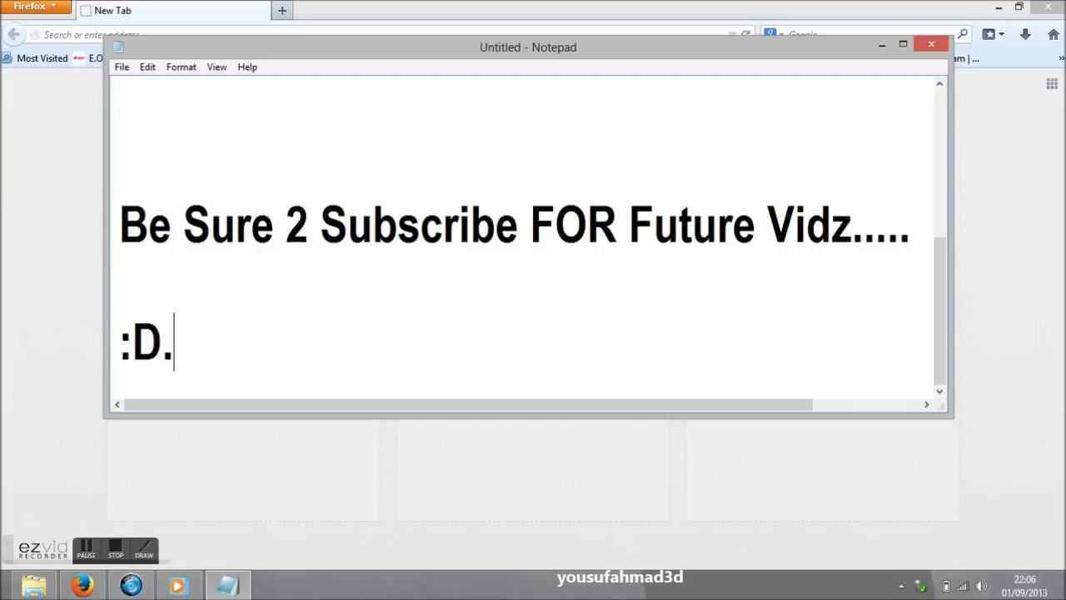
{"action": "type", "text": "....... LOL"}
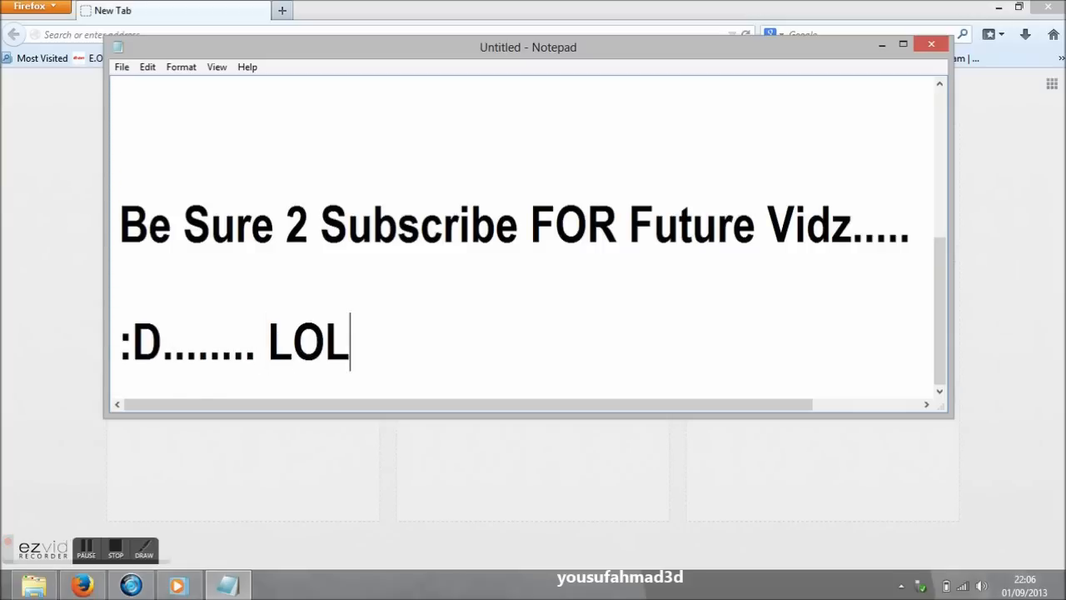
{"action": "type", "text": "........yousuf"}
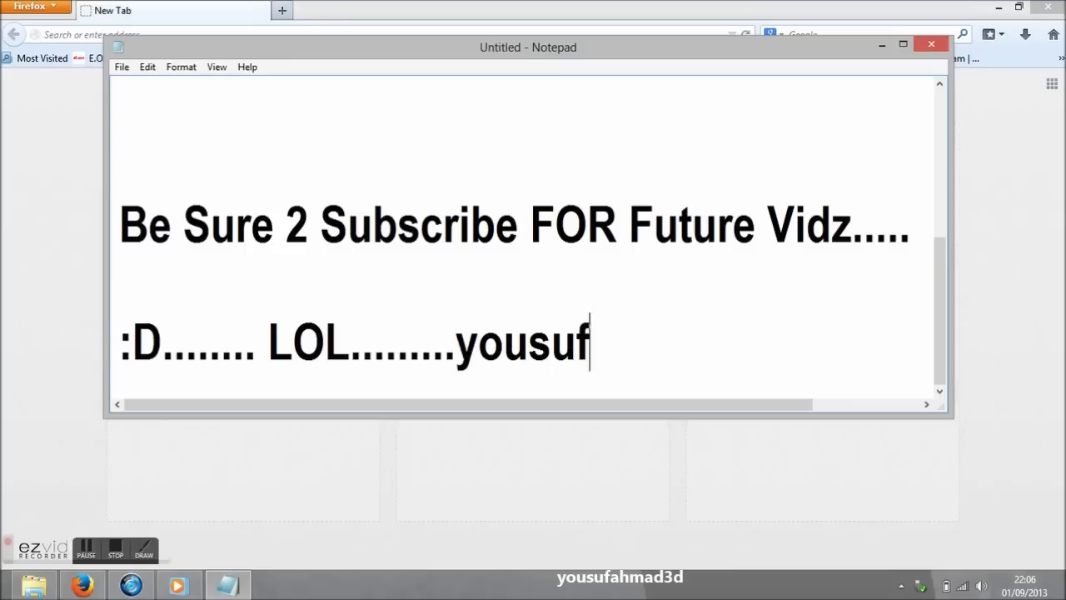
{"action": "type", "text": "ahmad3d"}
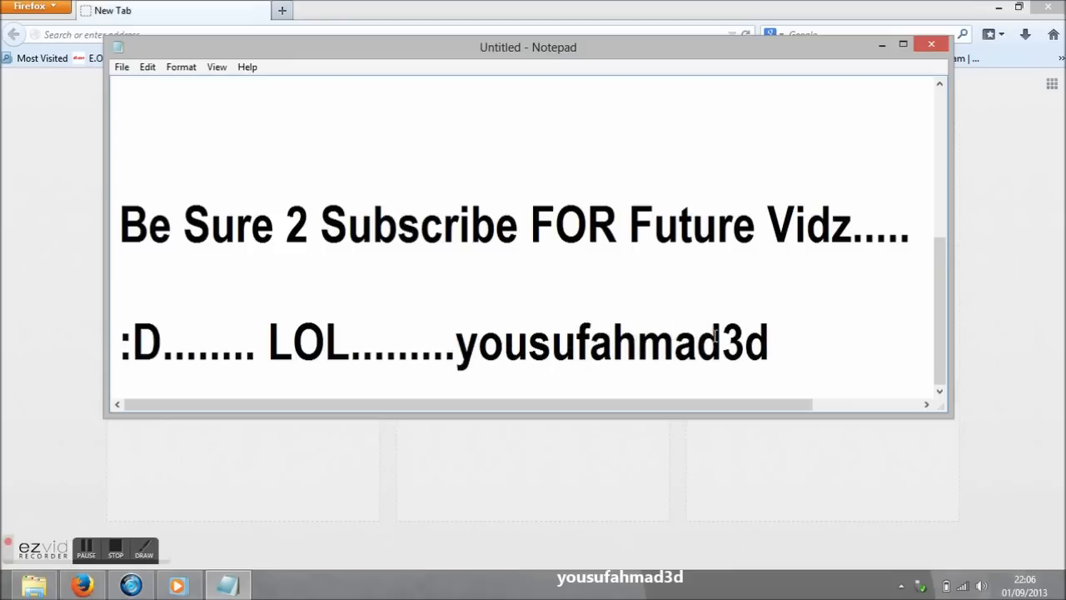
{"action": "type", "text": "......"}
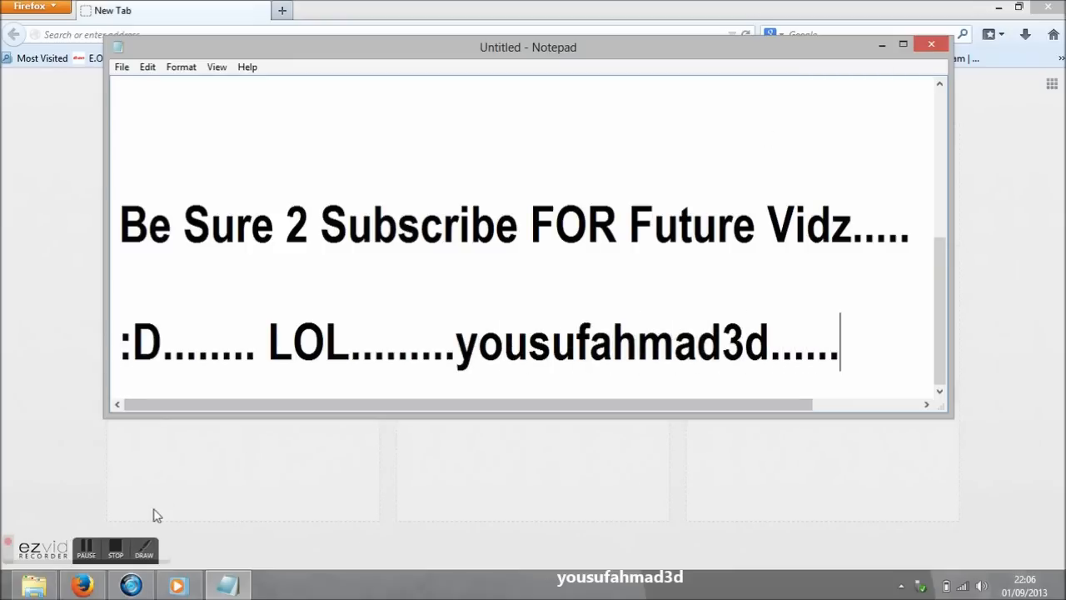